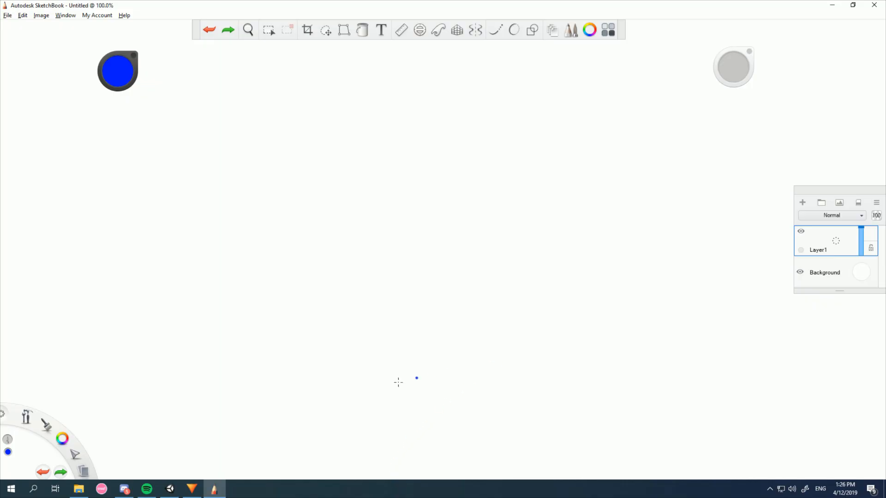
mouse_move(333, 375)
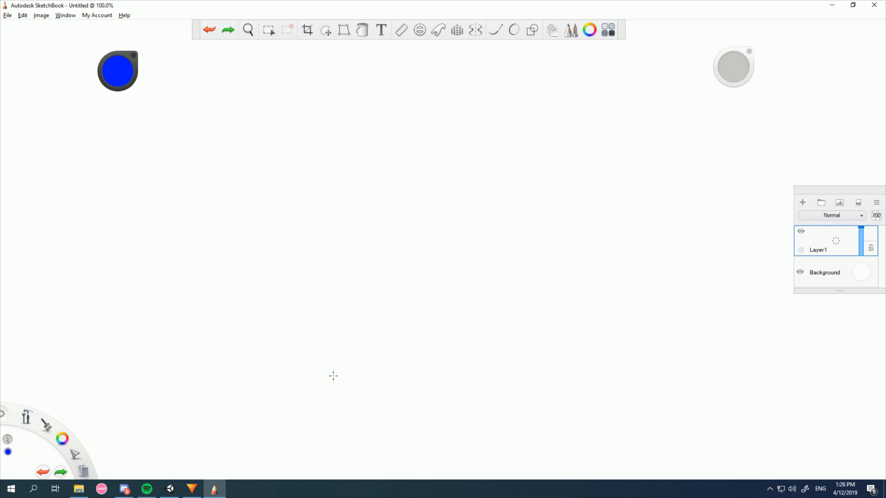
Step: Paint a blue character dot with a short arrow angled up-right on Layer1
left_click(299, 344)
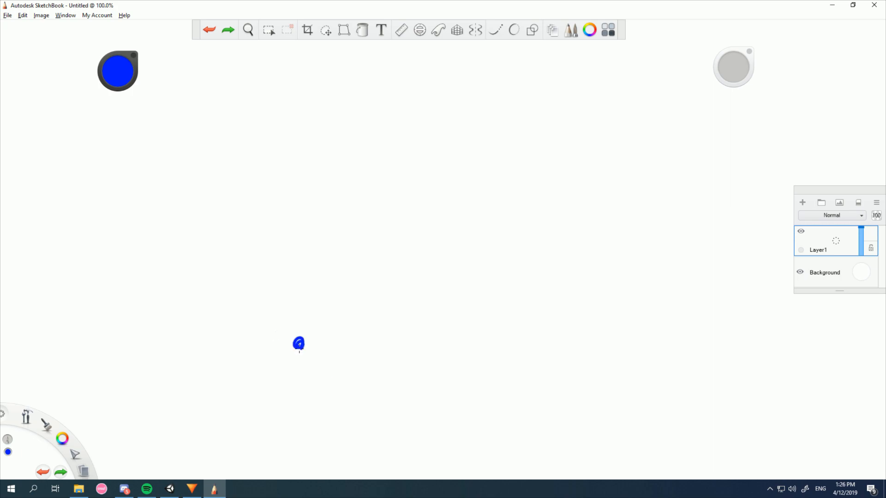
left_click(299, 344)
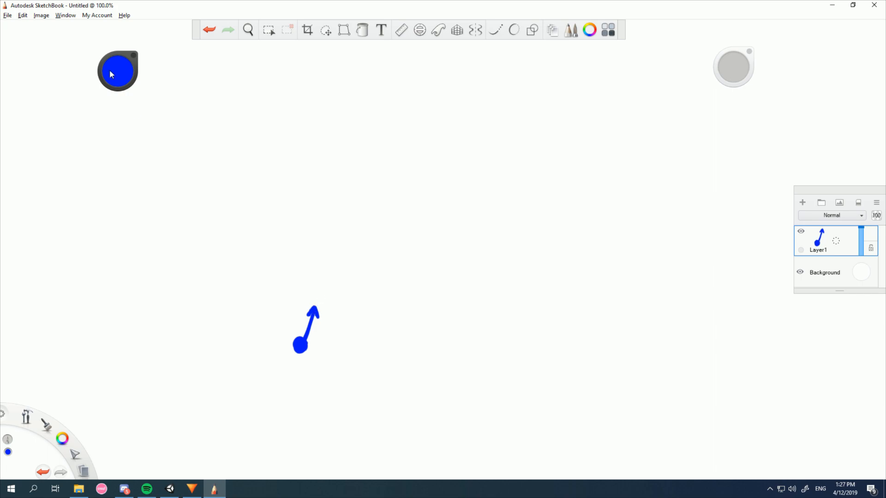
Step: Draw a green vertical dashed arrow path and a red slanted one rising from the blue dot
left_click(117, 71)
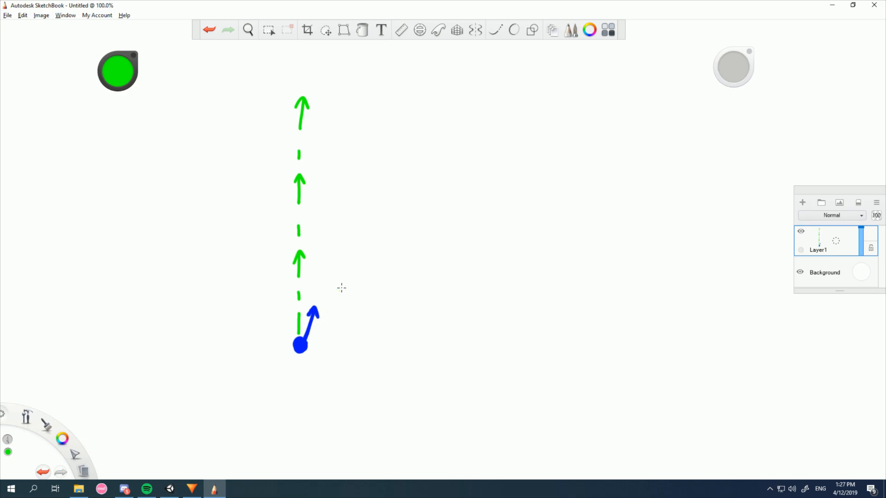
left_click(117, 71)
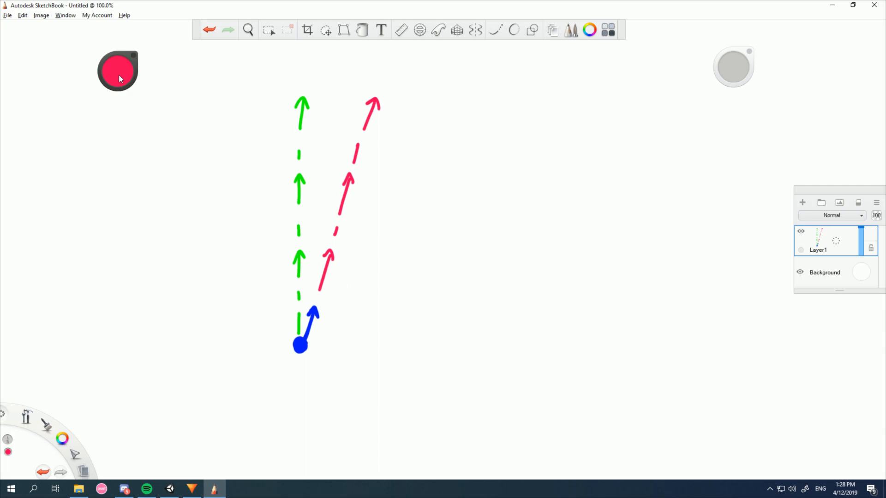
Step: Draw a magenta 10° arc between the arrow tips, then a second blue dot-arrow labelled 0.53
left_click(117, 71)
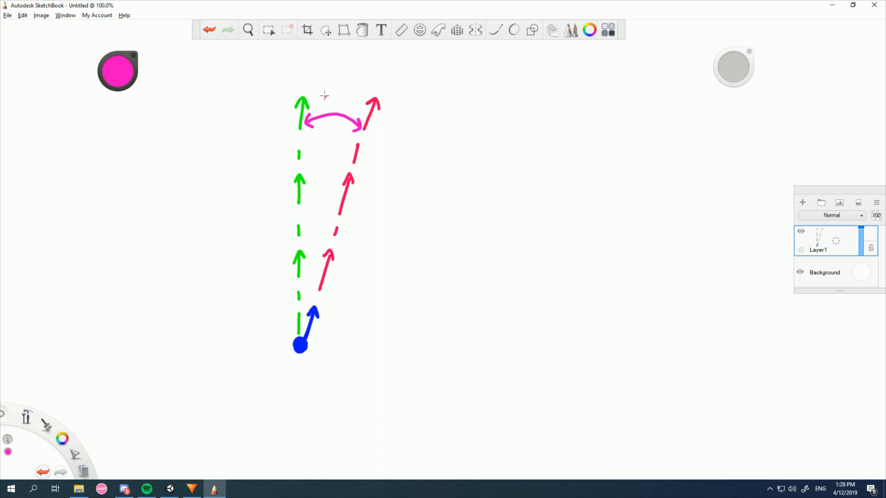
left_click_drag(324, 98, 342, 77)
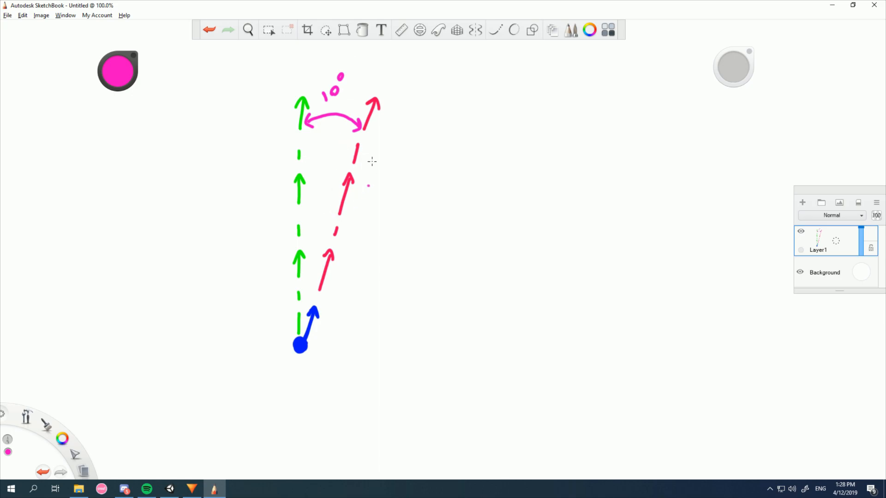
left_click(118, 69)
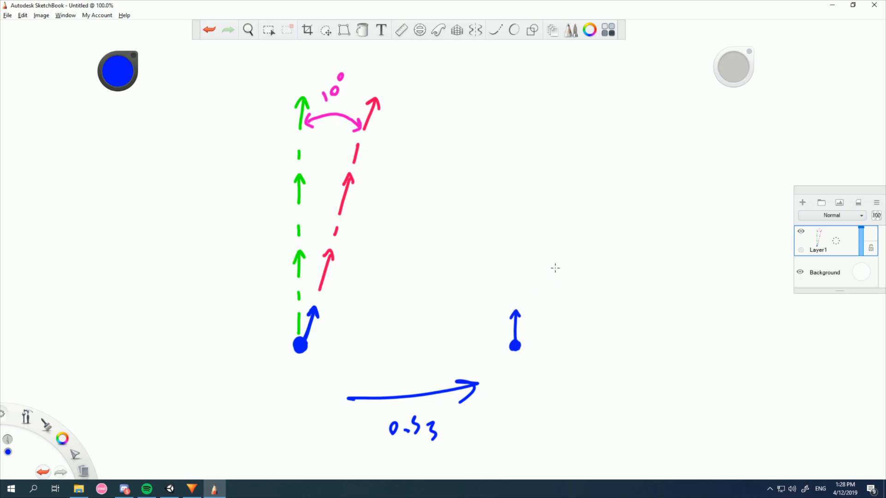
Step: Draw a green dashed vertical arrow path rising from the second blue dot
left_click(117, 70)
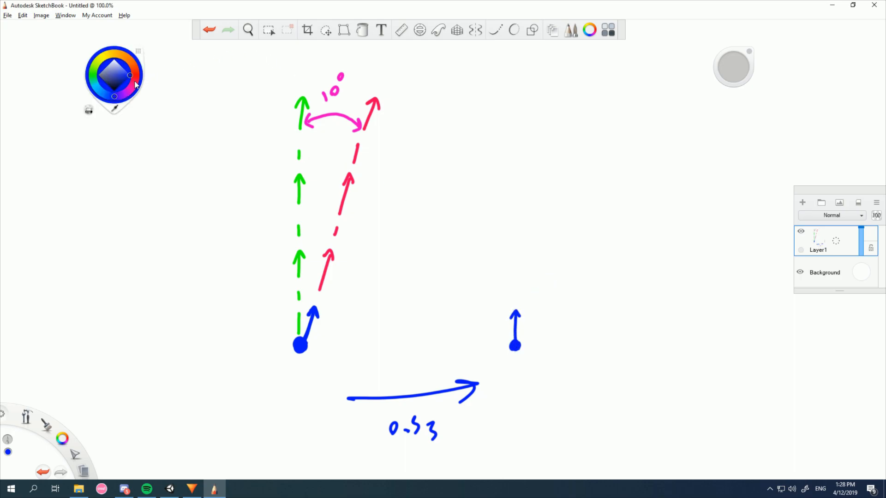
left_click(130, 74)
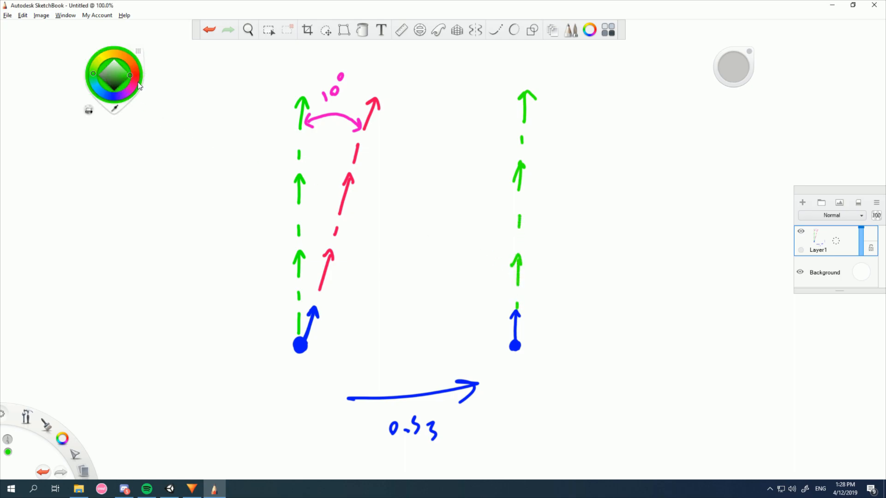
left_click(107, 83)
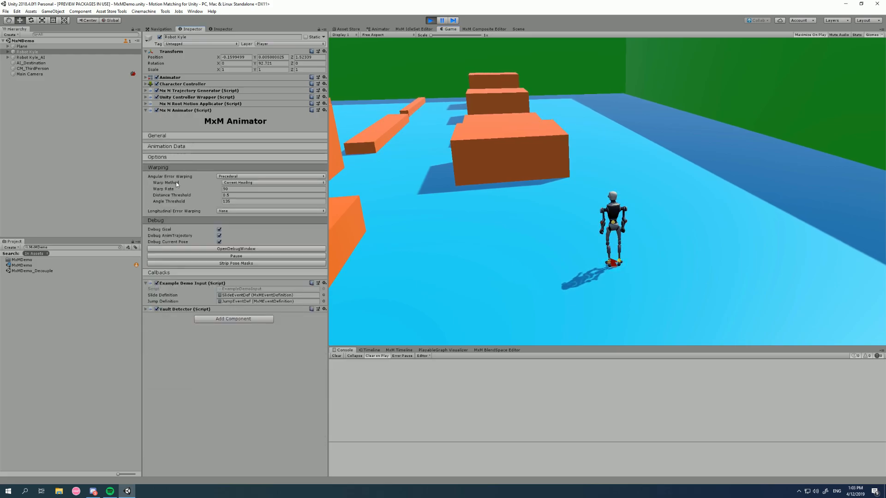
Step: Collapse Debug and set the MxM Animator's Angular Error Warping to None
left_click(146, 219)
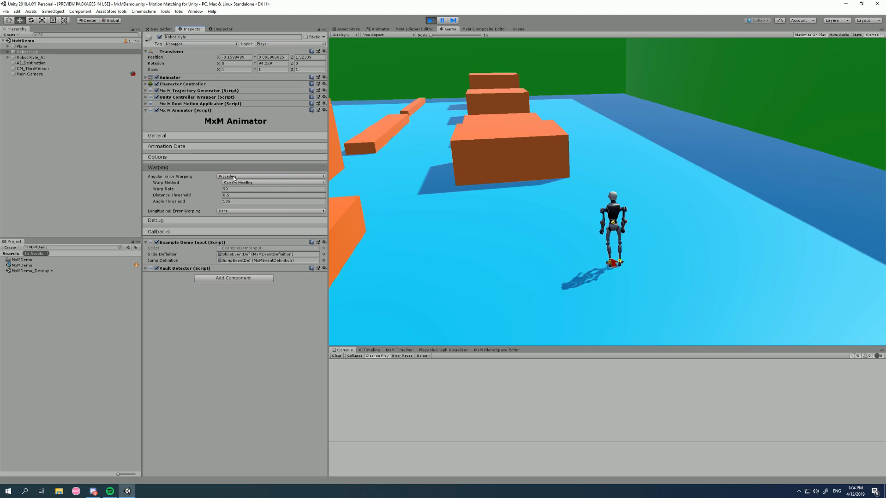
left_click(271, 175)
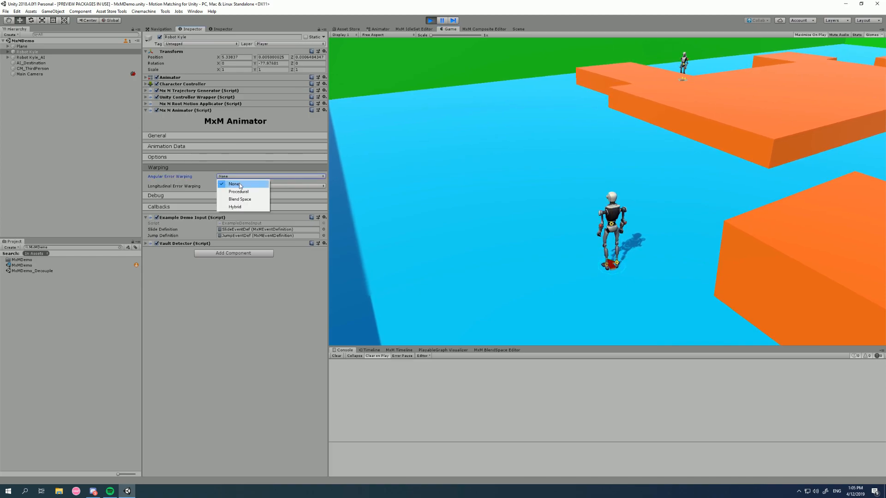
Step: Set Angular Error Warping back to Procedural with Current Heading and run the character
left_click(238, 191)
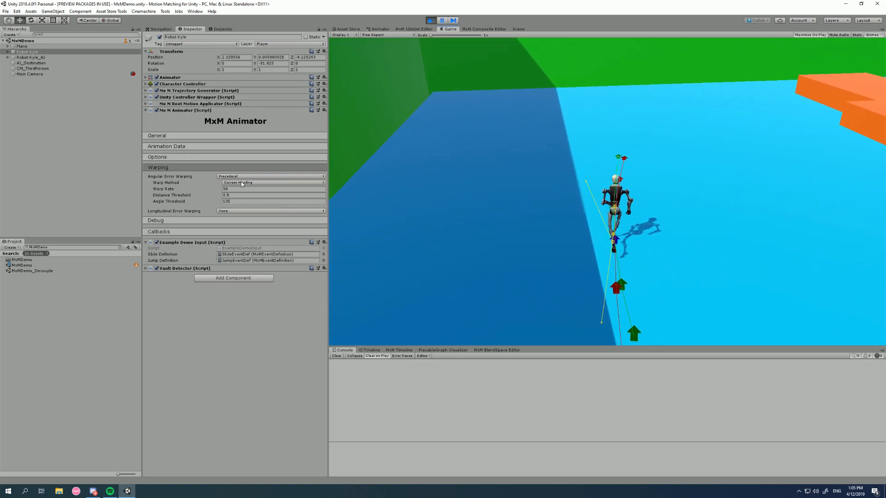
Step: Choose the warp method from the Warp Method list while the character runs
left_click(271, 182)
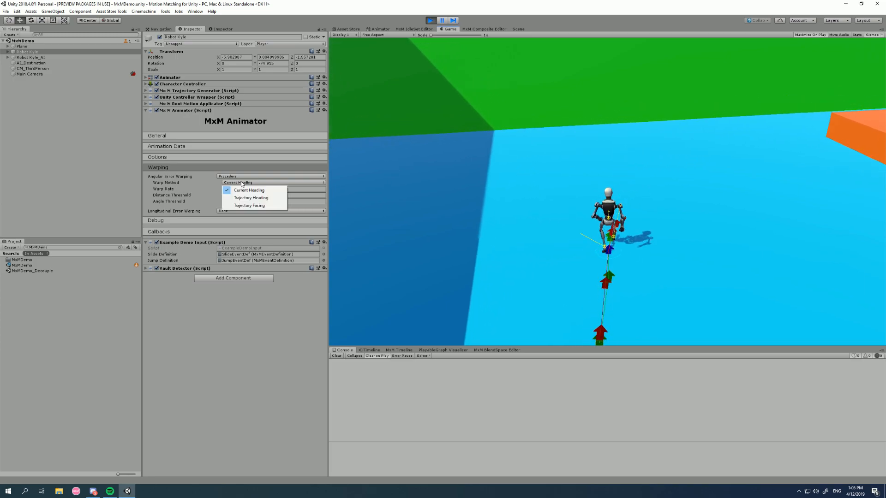
mouse_move(248, 190)
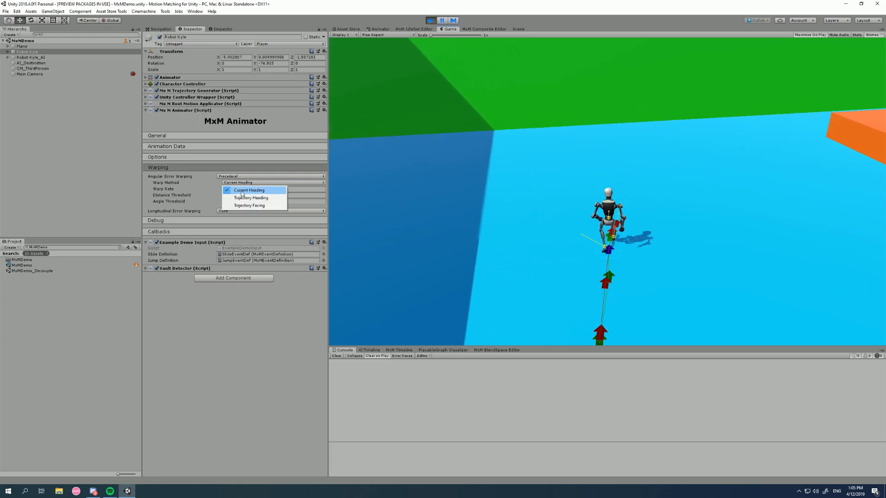
left_click(249, 197)
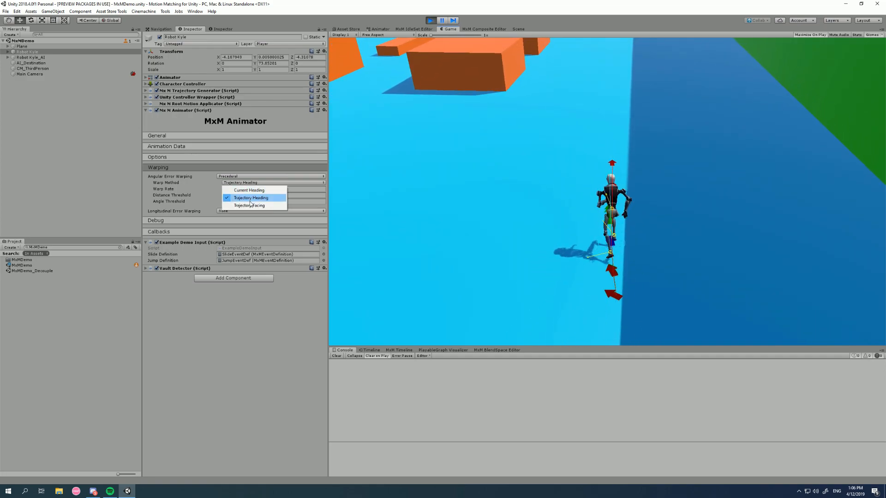
left_click(250, 205)
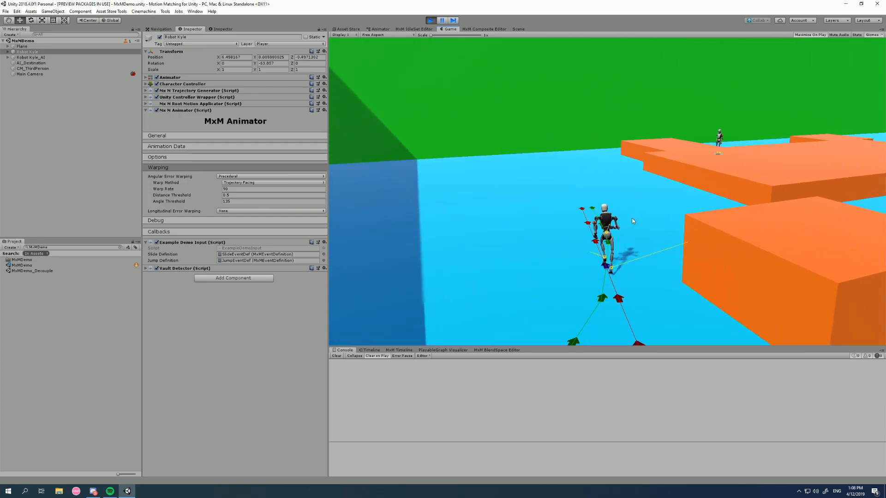
Step: Bring the blank SketchBook canvas back in front after testing Angle Threshold 135
left_click(213, 489)
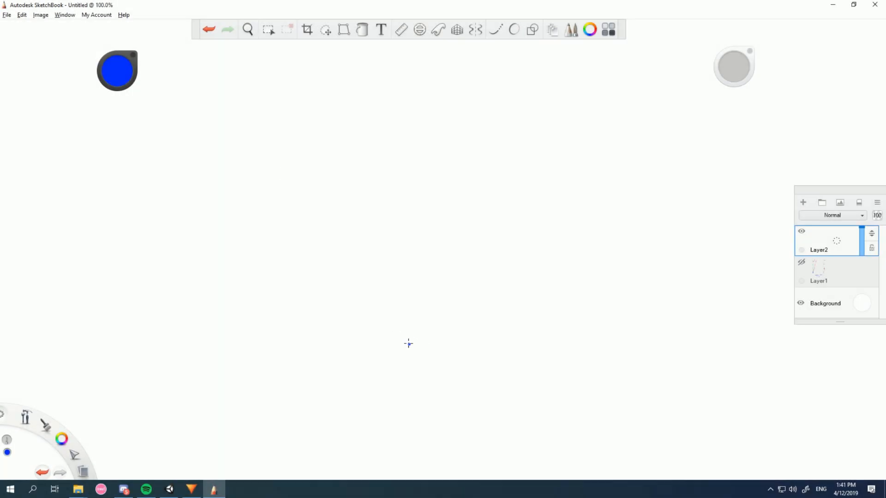
Step: Draw a blue facing arrow on Layer2 and switch the brush to magenta for the cone
left_click(410, 341)
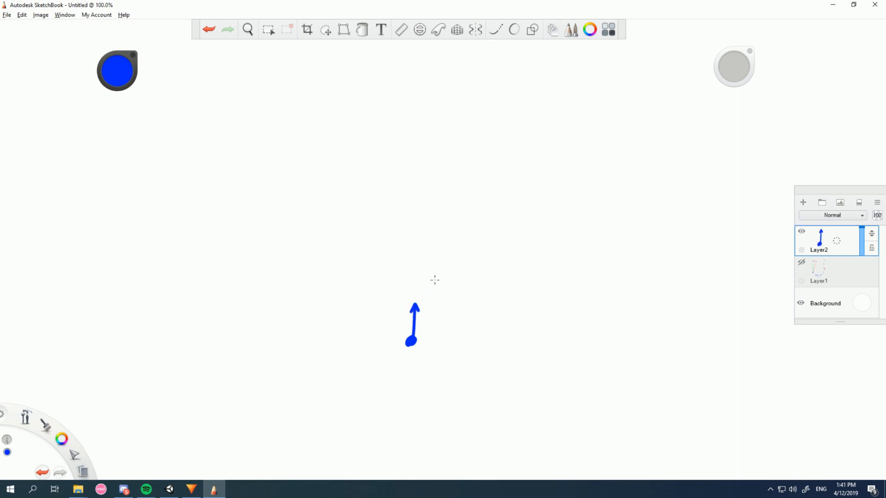
left_click(117, 70)
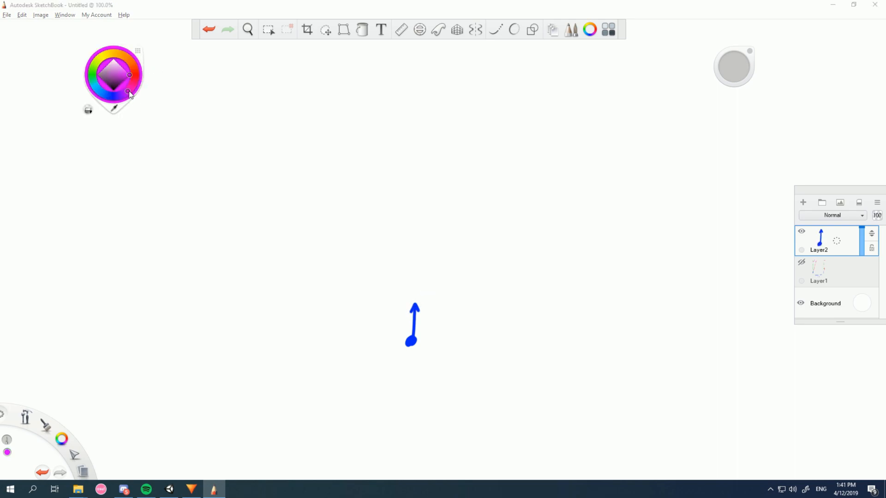
left_click(129, 93)
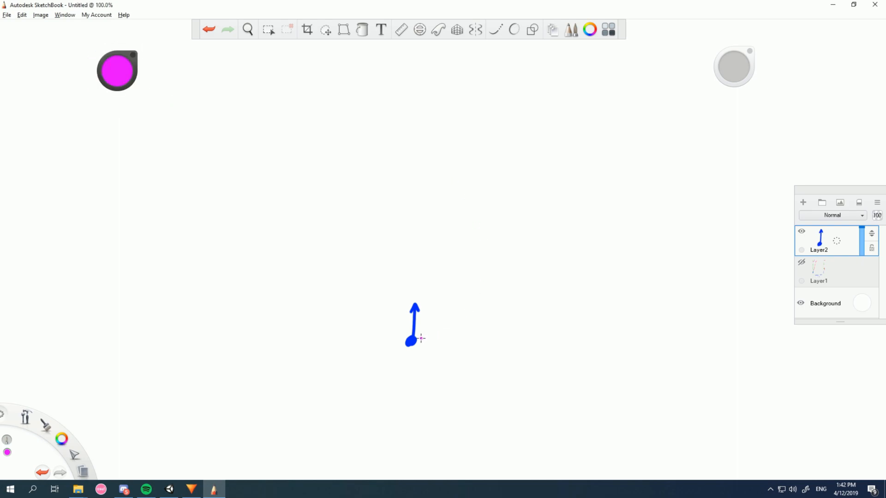
mouse_move(427, 329)
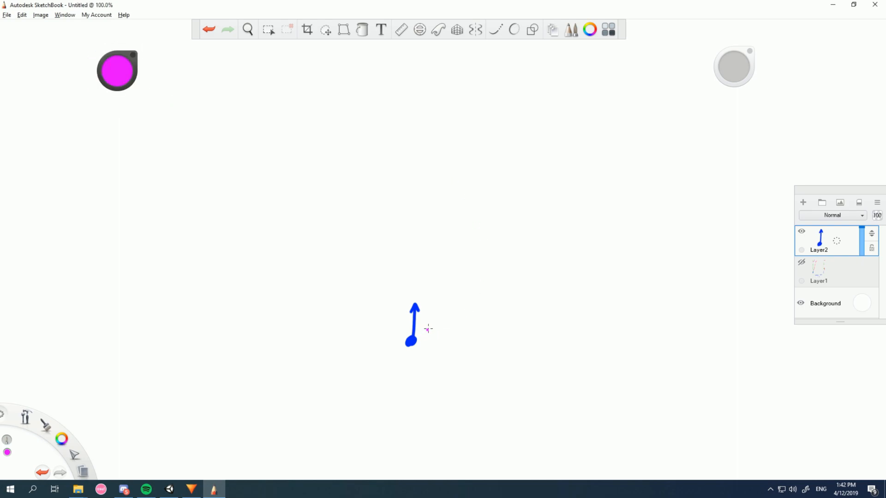
mouse_move(419, 337)
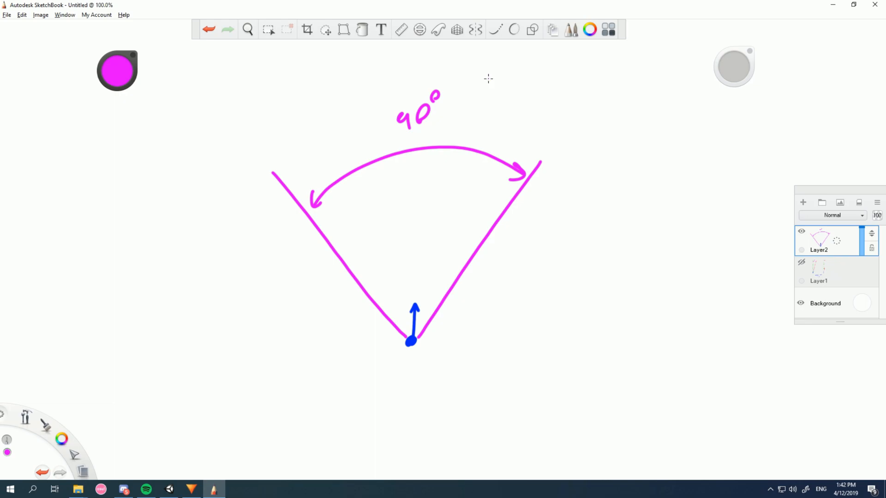
mouse_move(401, 64)
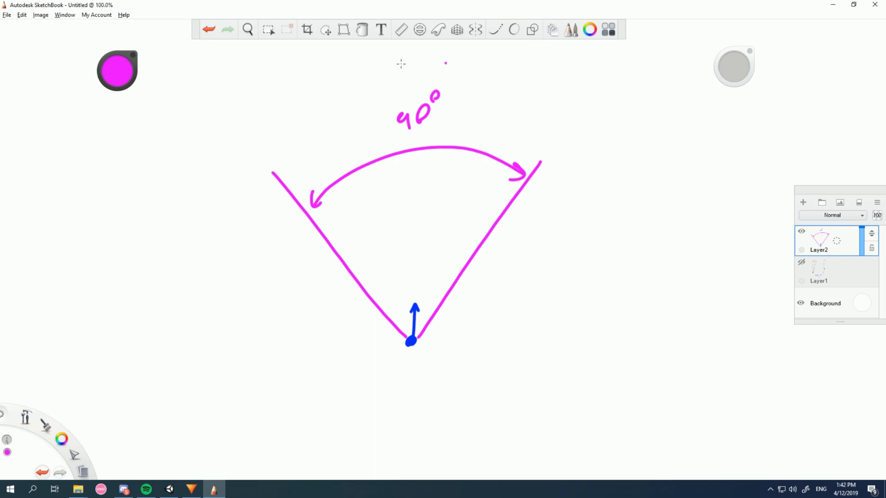
Step: Switch to green and draw trajectory arrows inside and outside the 90° magenta cone
left_click(117, 70)
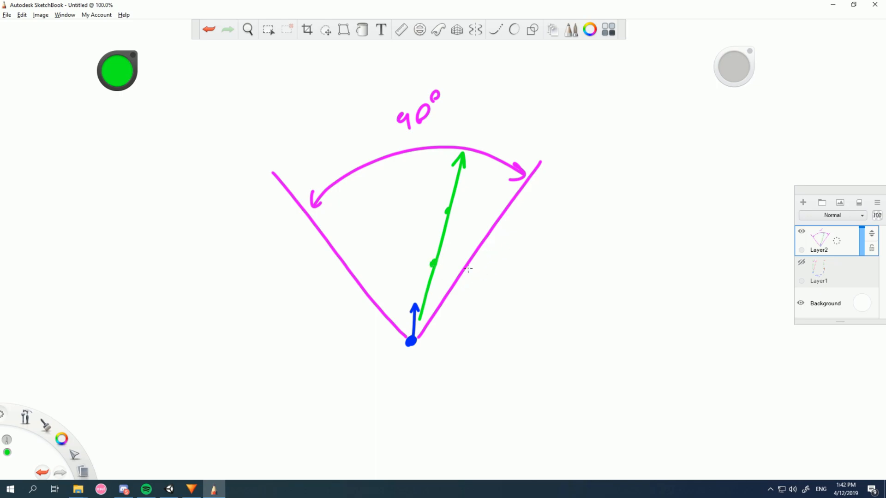
mouse_move(423, 341)
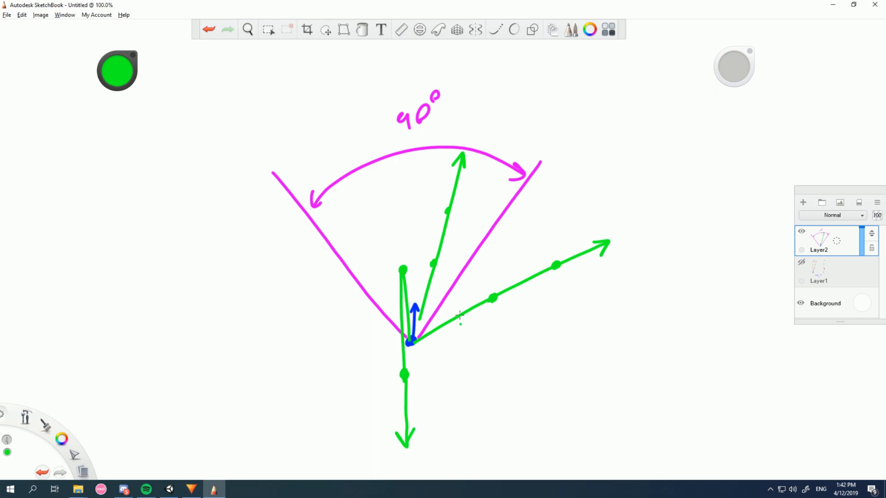
mouse_move(544, 155)
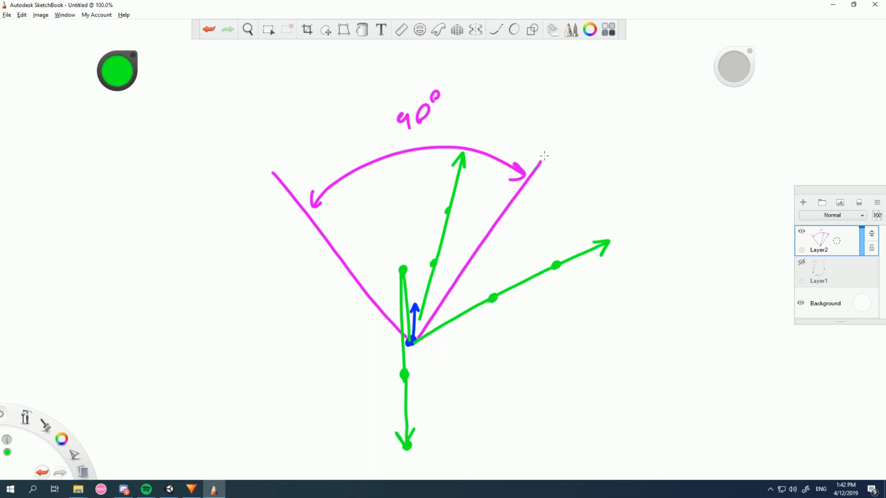
mouse_move(548, 277)
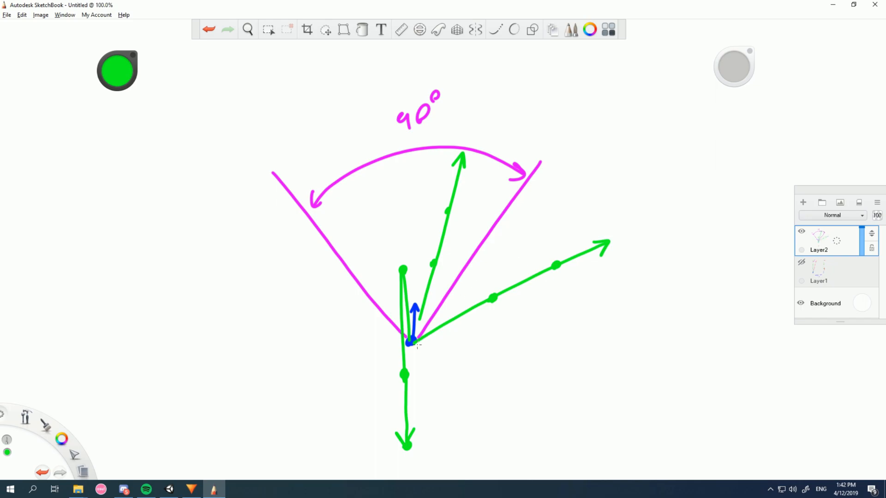
mouse_move(408, 199)
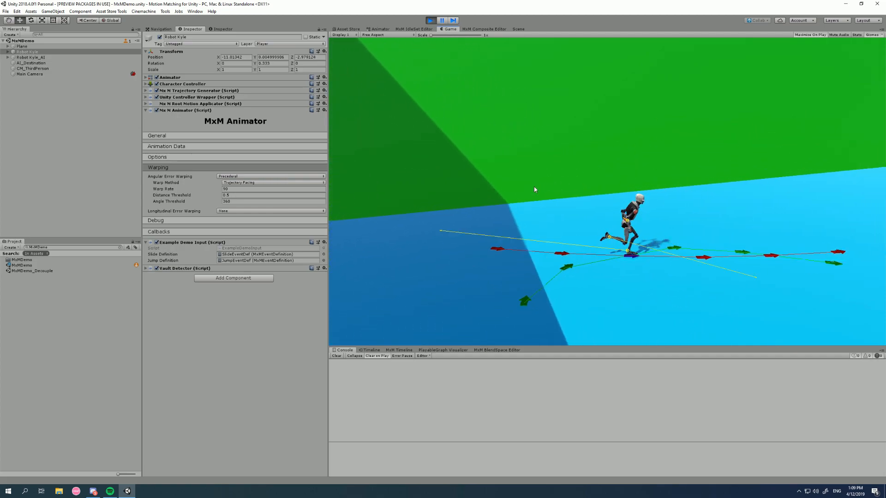
Step: Lower the Warping Angle Threshold from 360 to 103 while in play mode
triple_click(271, 201)
type("90")
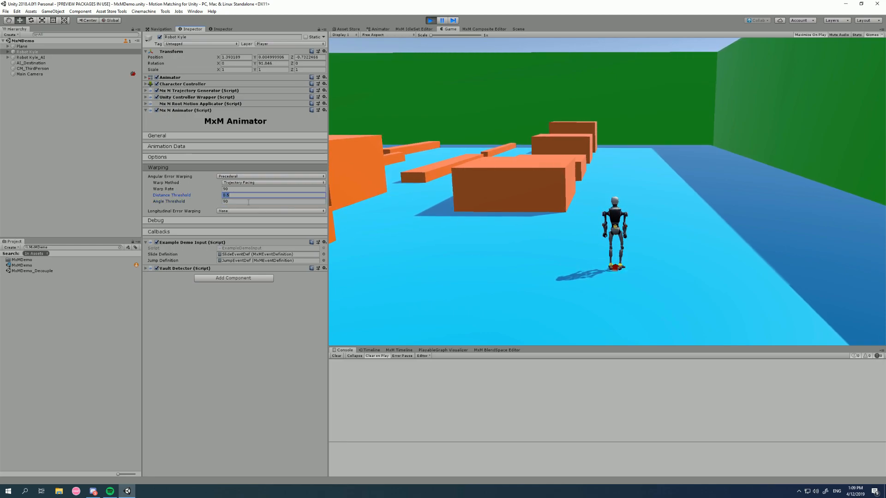
left_click(273, 202)
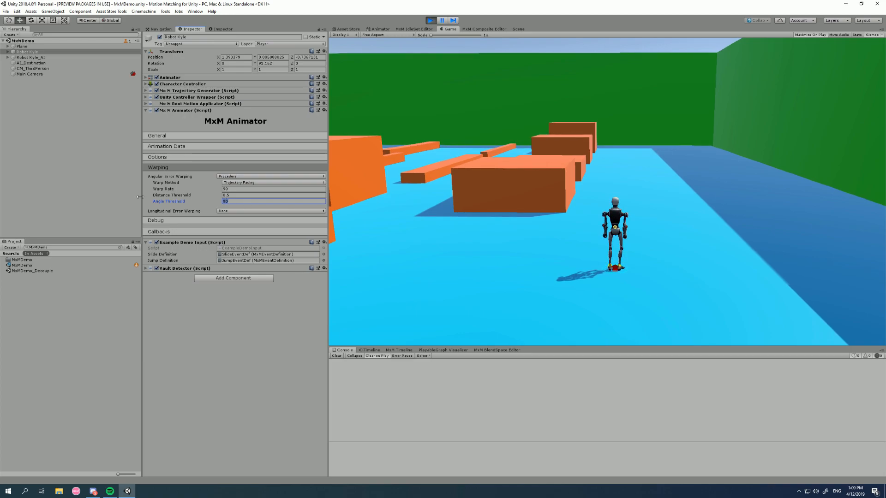
type("103")
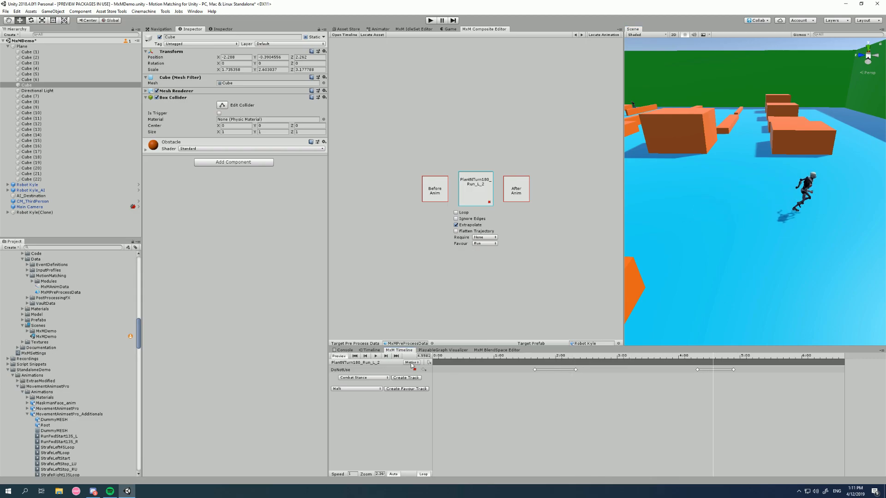
Step: Show the Utility tag tracks (footsteps, disable warp, pose favour) in the MxM Timeline
left_click(411, 362)
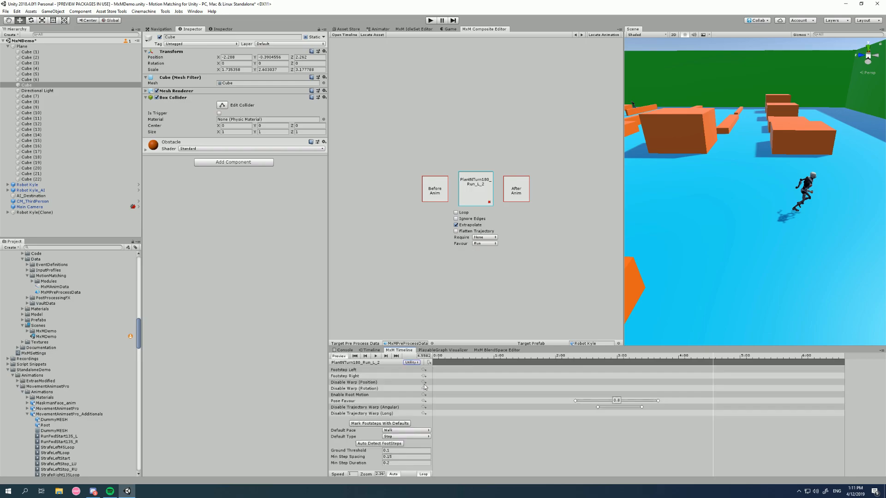